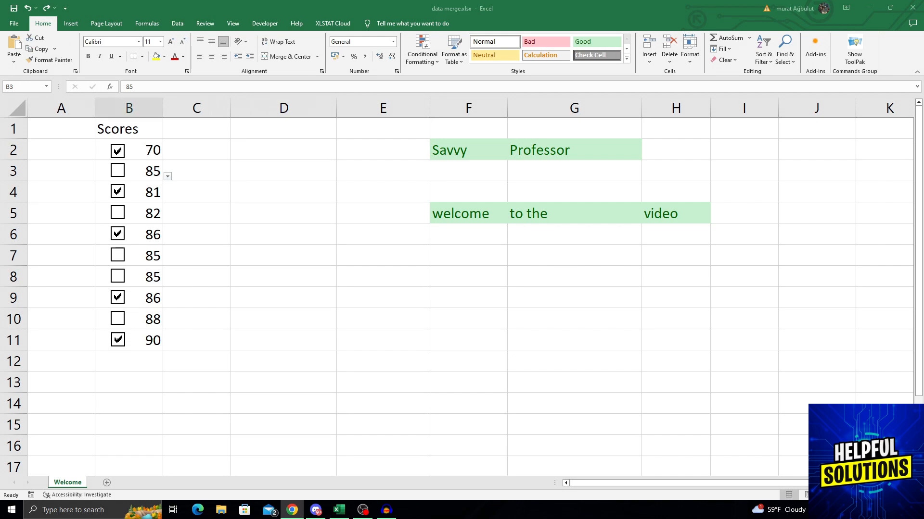
Select cell B3 and bring up Save As on the Desktop folder for data merge.xlsx.
click(153, 171)
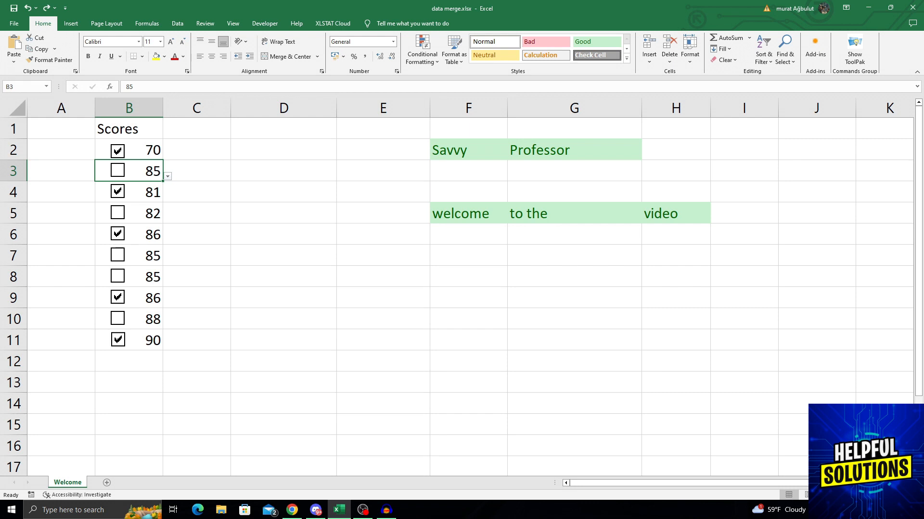
mouse_move(461, 86)
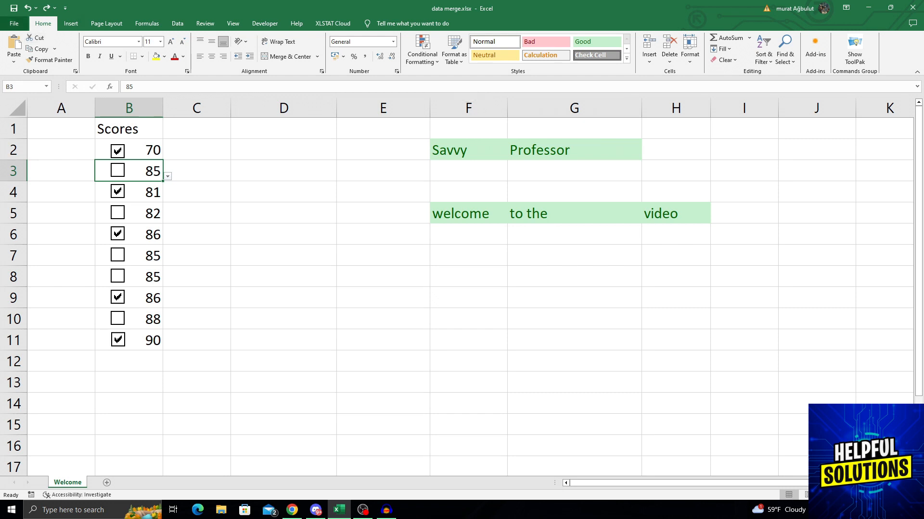
click(12, 23)
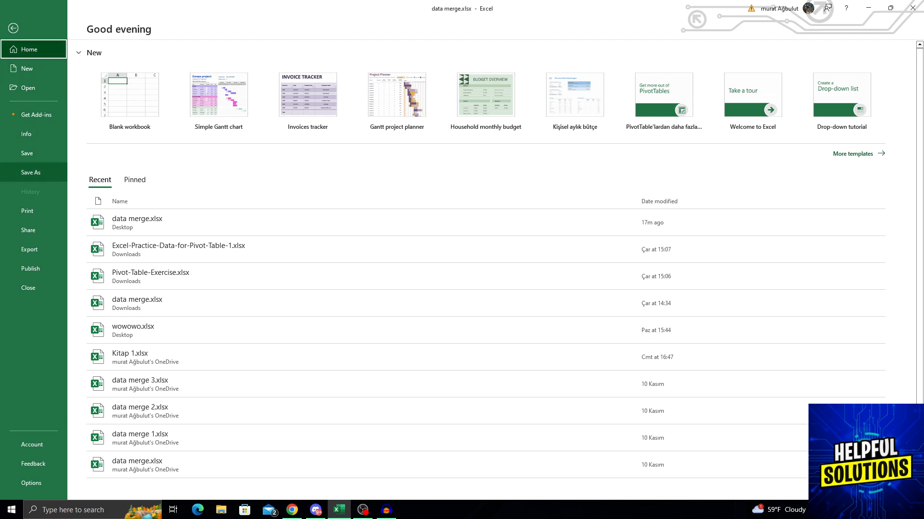
click(31, 172)
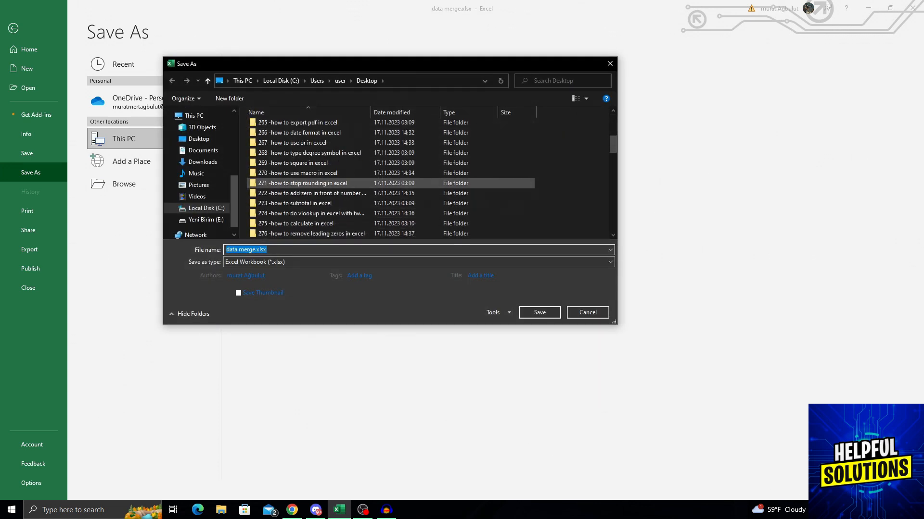
Save the sheet as data merge.pdf on the Desktop with PDF (*.pdf) type, opening it after publishing.
scroll(down, 3)
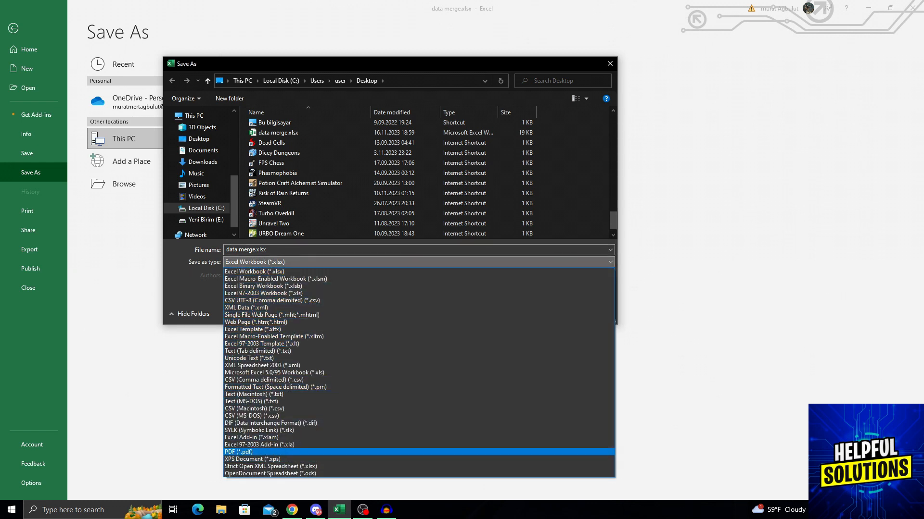
click(238, 452)
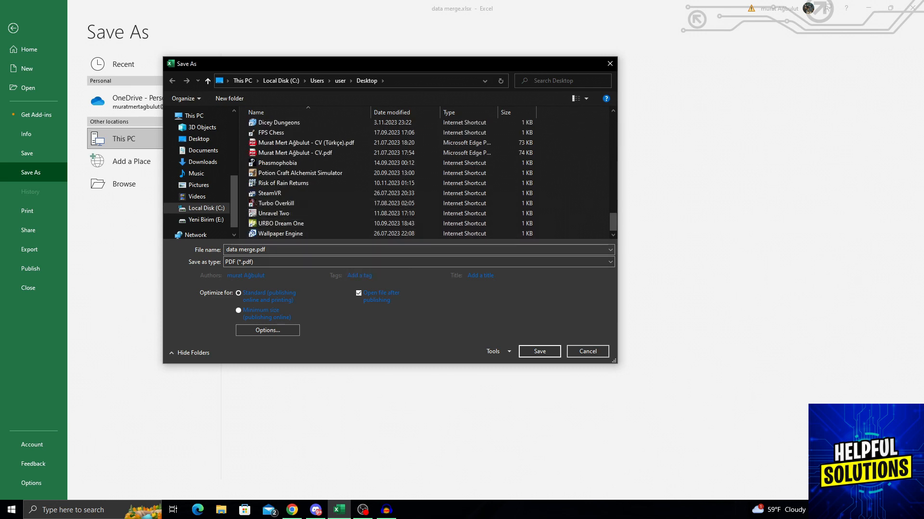
click(586, 351)
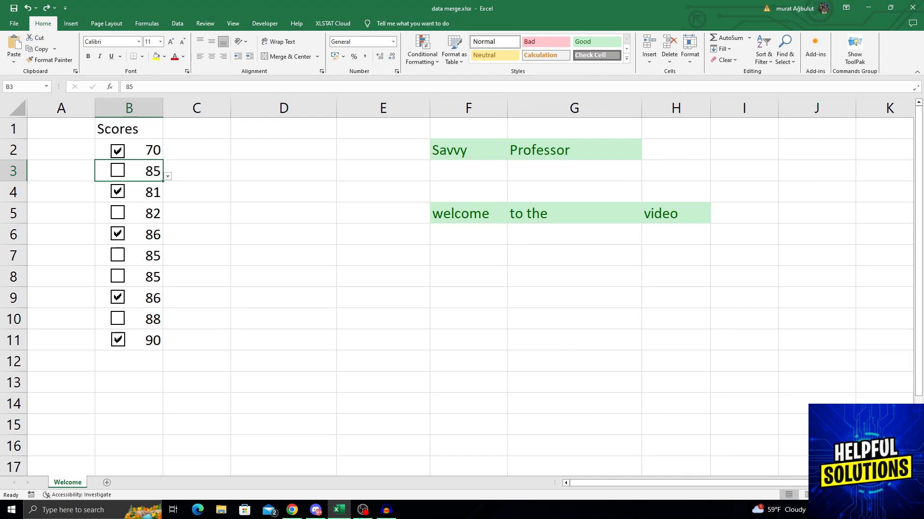
click(196, 509)
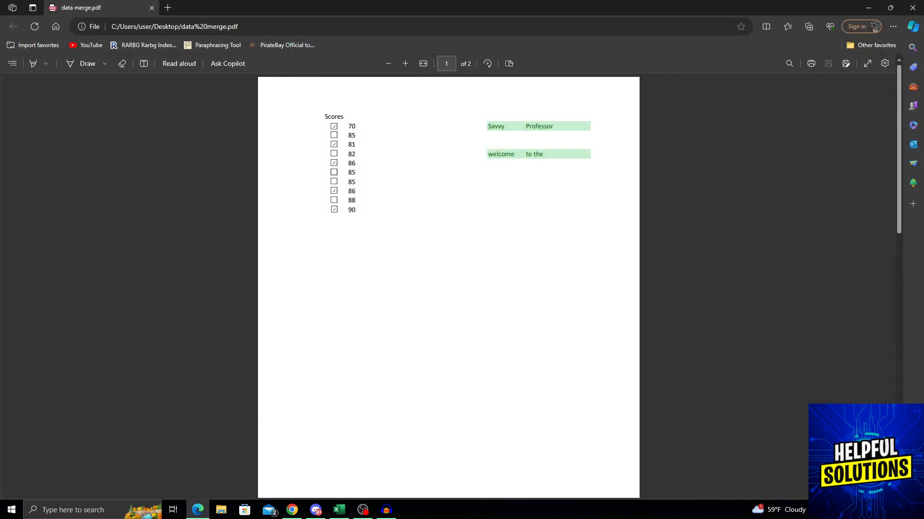